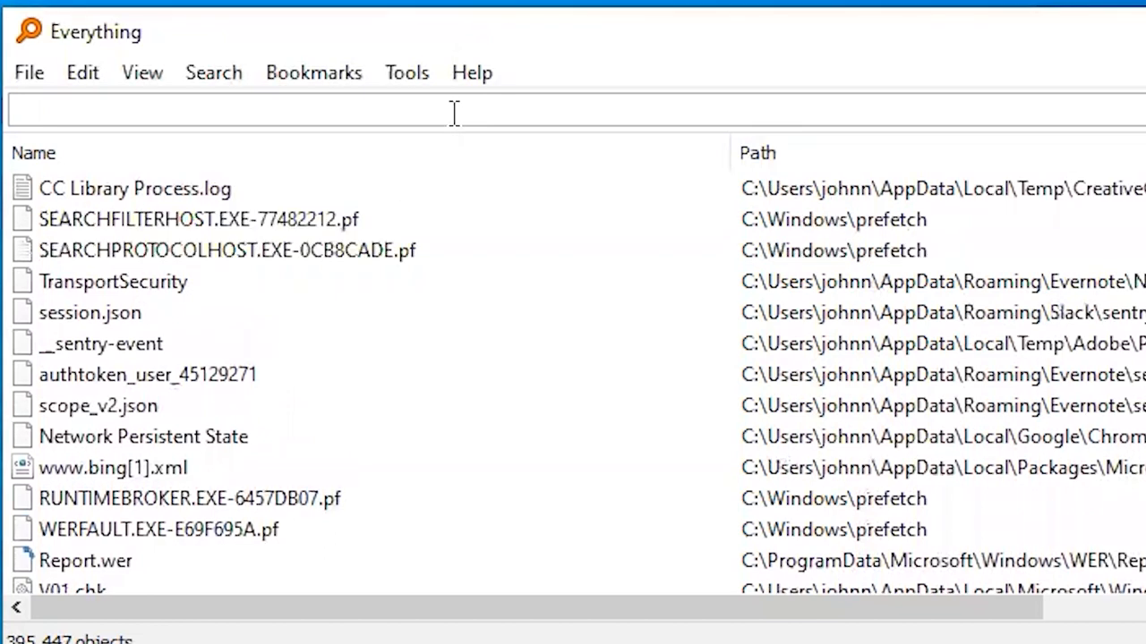
- Search *mp4 to narrow the whole index down to the mp4 video files
type("*mp4")
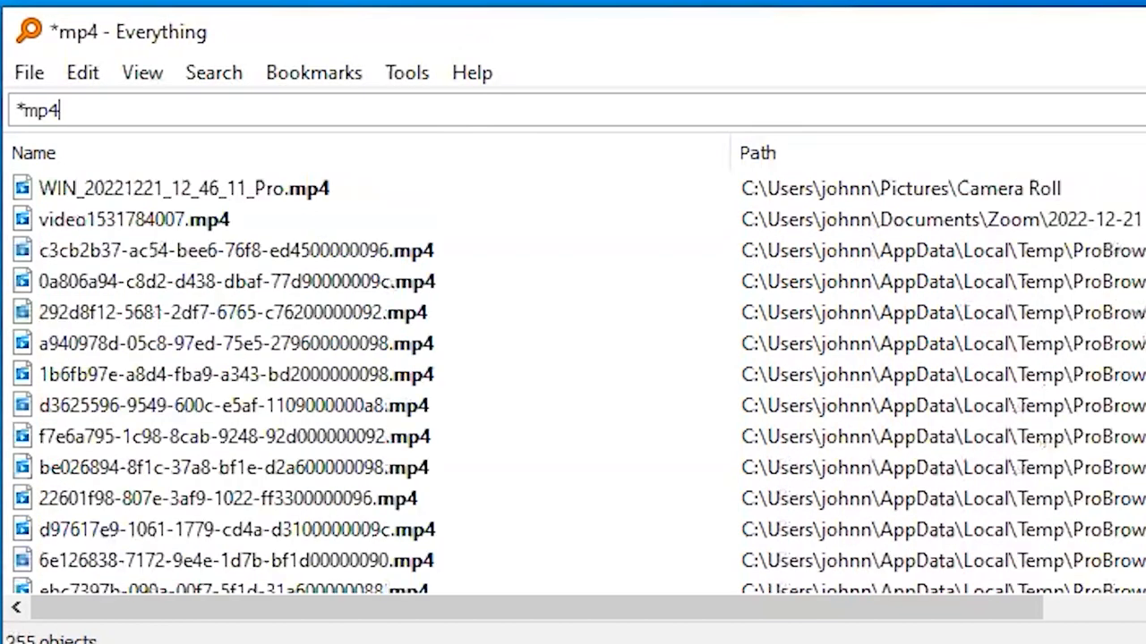
mouse_move(391, 358)
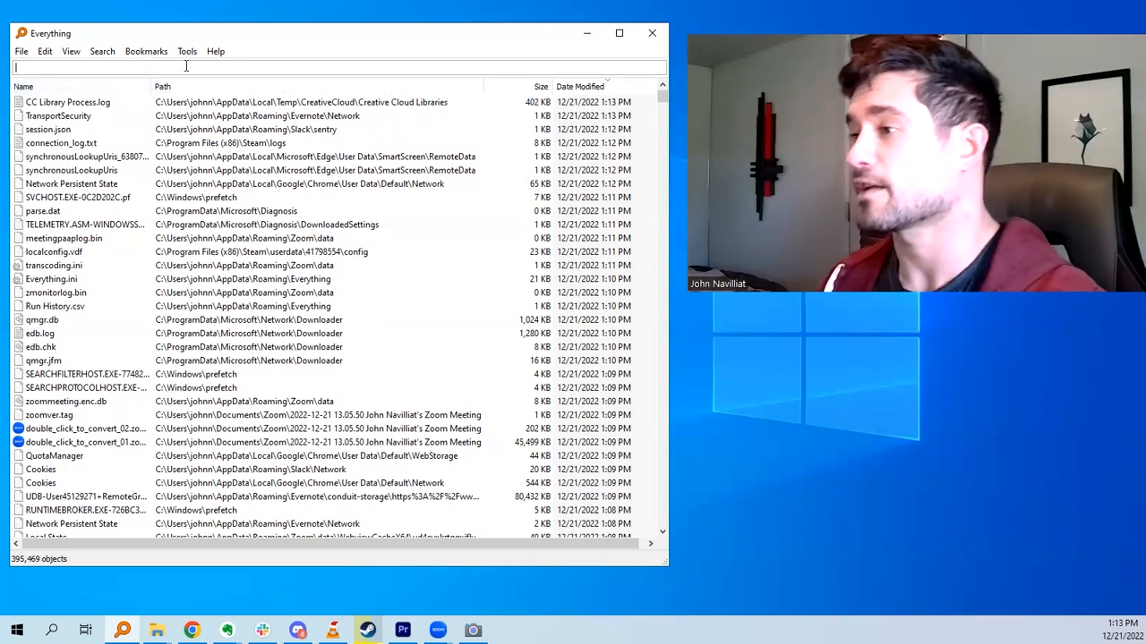
- Search *.mp3 refined to Downloads and 'battle' to pinpoint Battle Hymn.mp3
type("*.mp3")
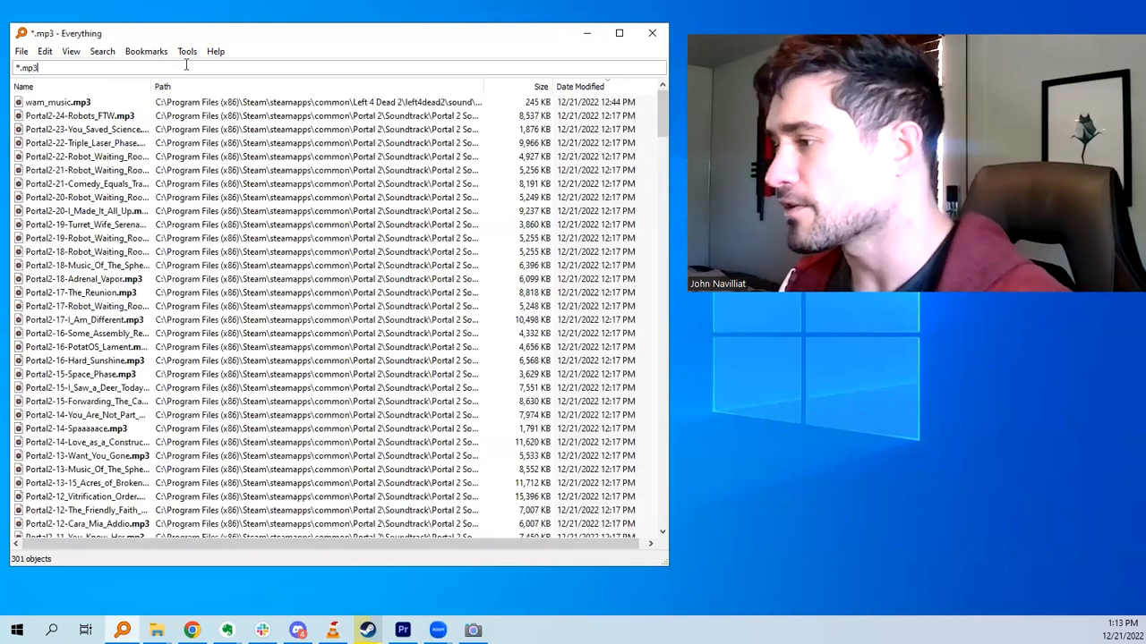
left_click(619, 32)
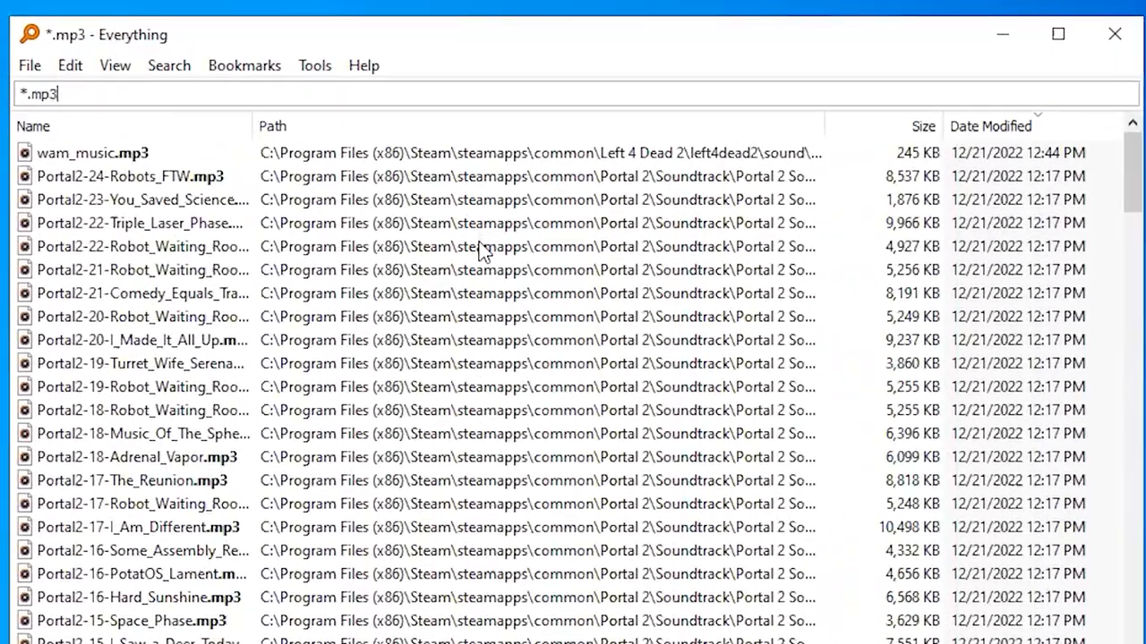
scroll("down", 3)
type(" \\downloads")
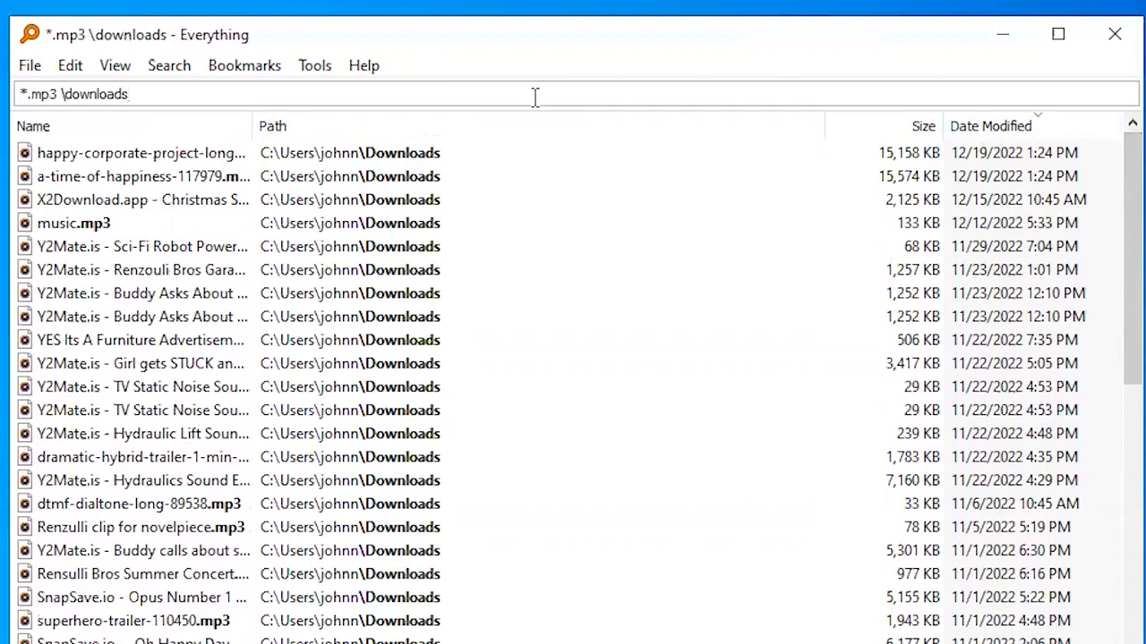
left_click(129, 93)
type(" batt")
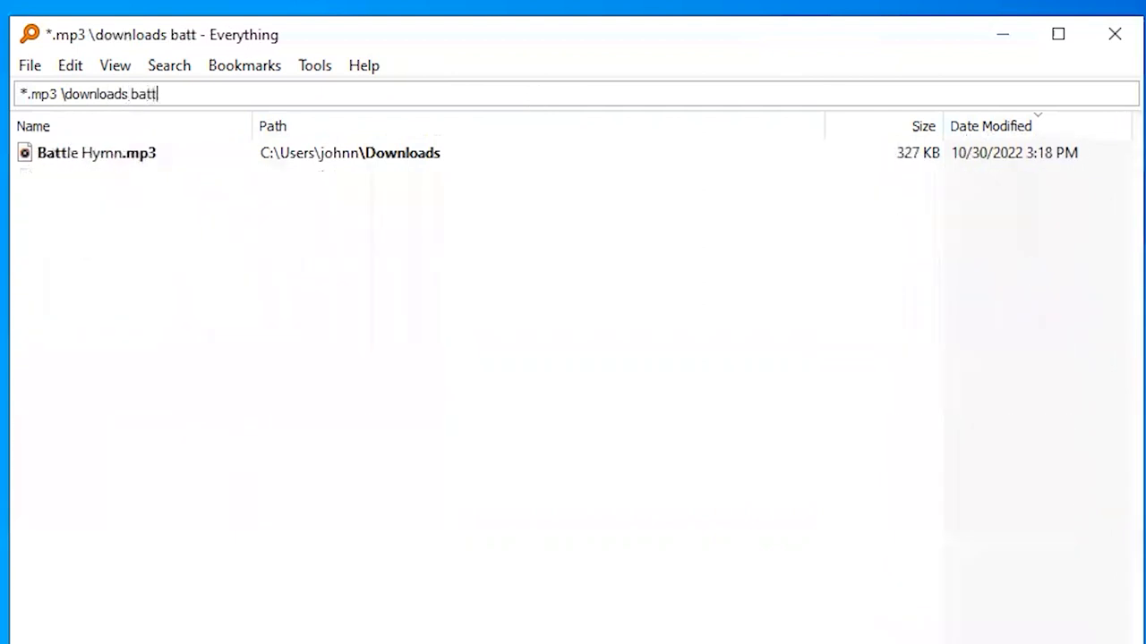
type("le")
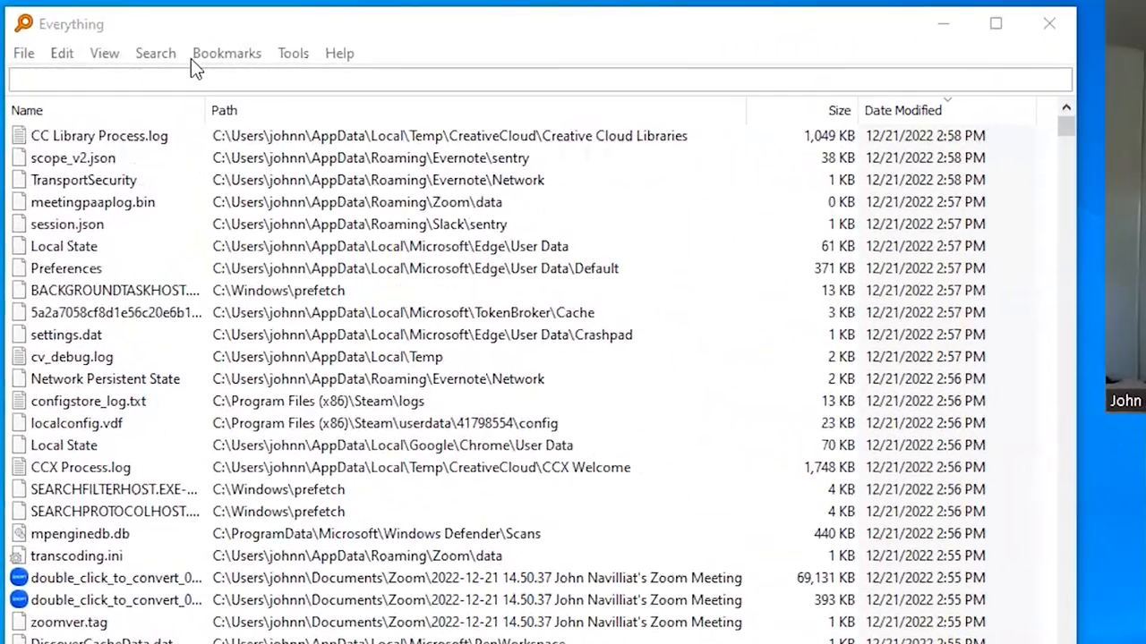
- Search *.mp4 on drive D: sorted by Date Modified and shown as large thumbnails
type("*.mp4")
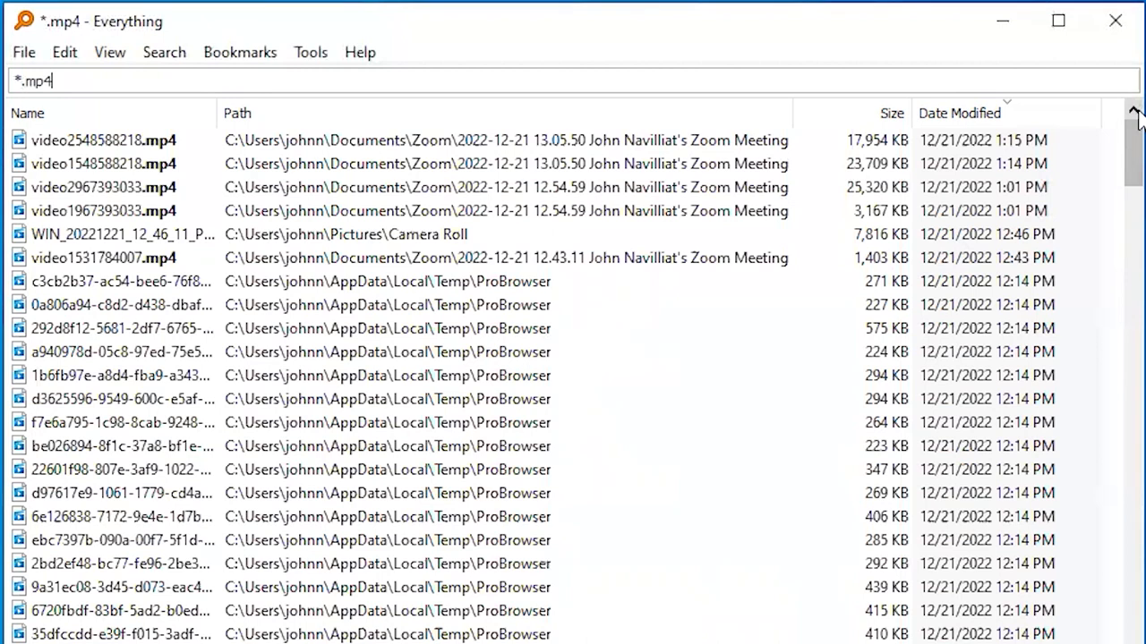
mouse_move(1073, 150)
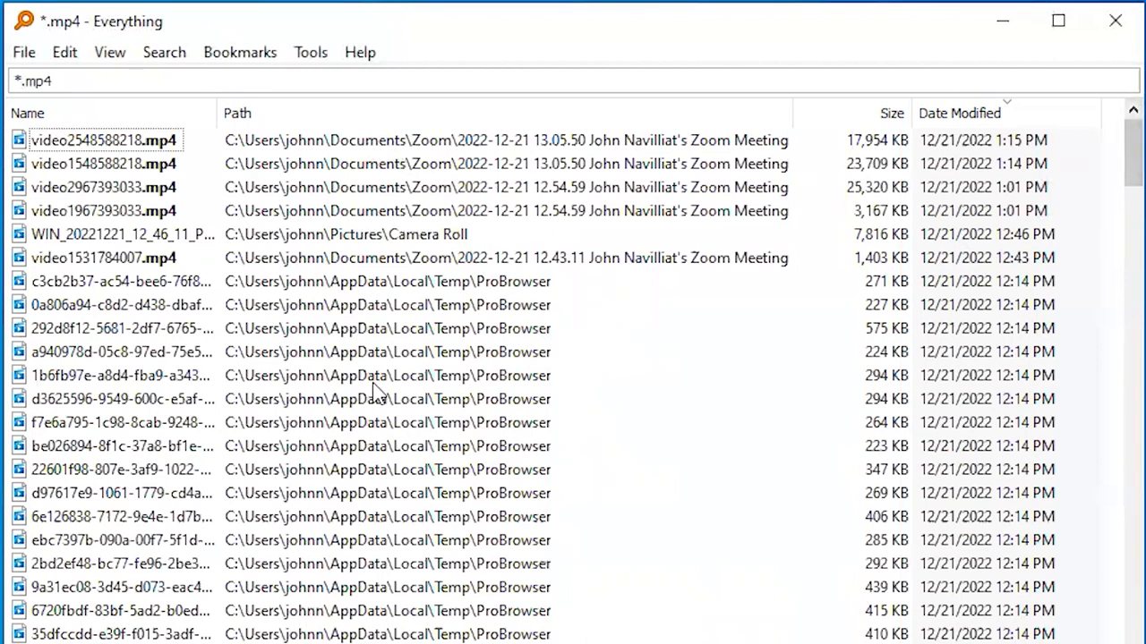
scroll("down", 3)
type(" D:")
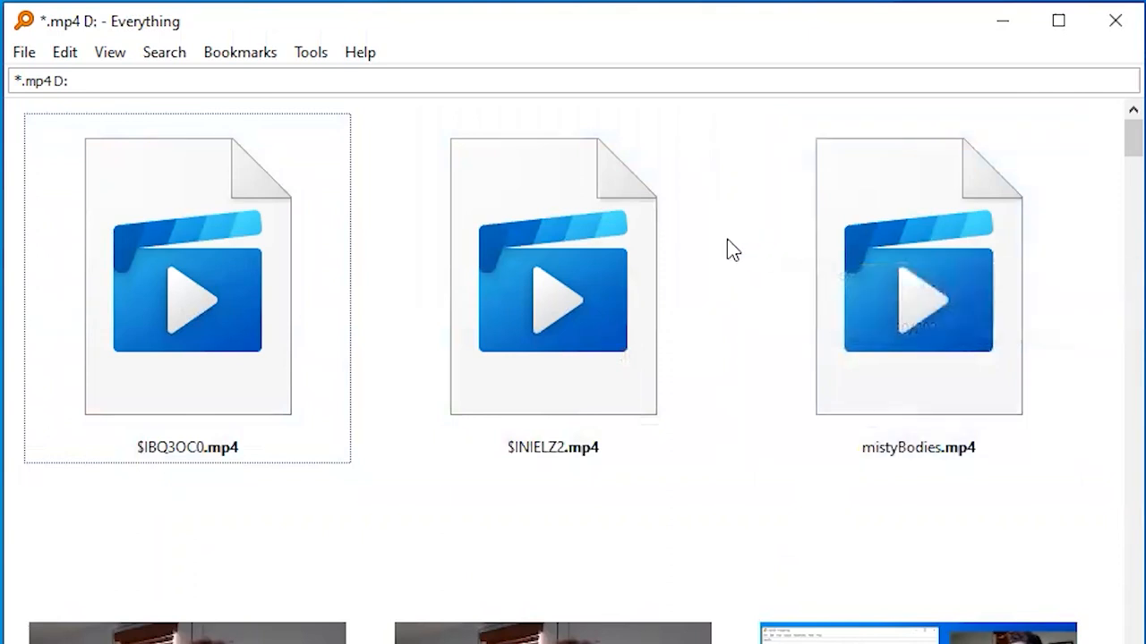
left_click(551, 286)
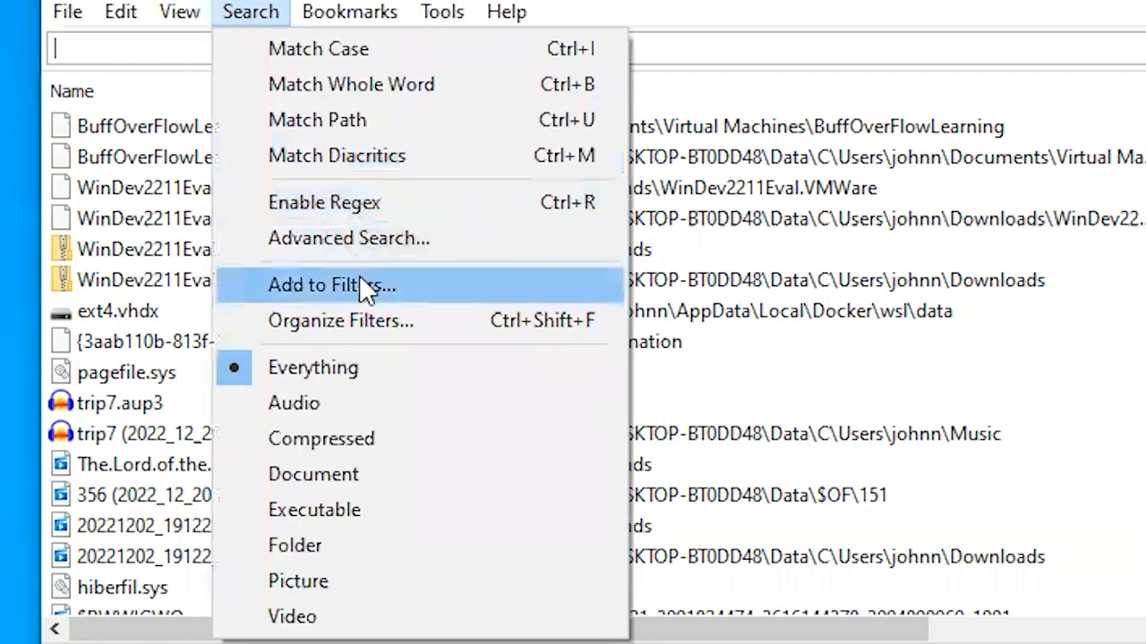
mouse_move(362, 403)
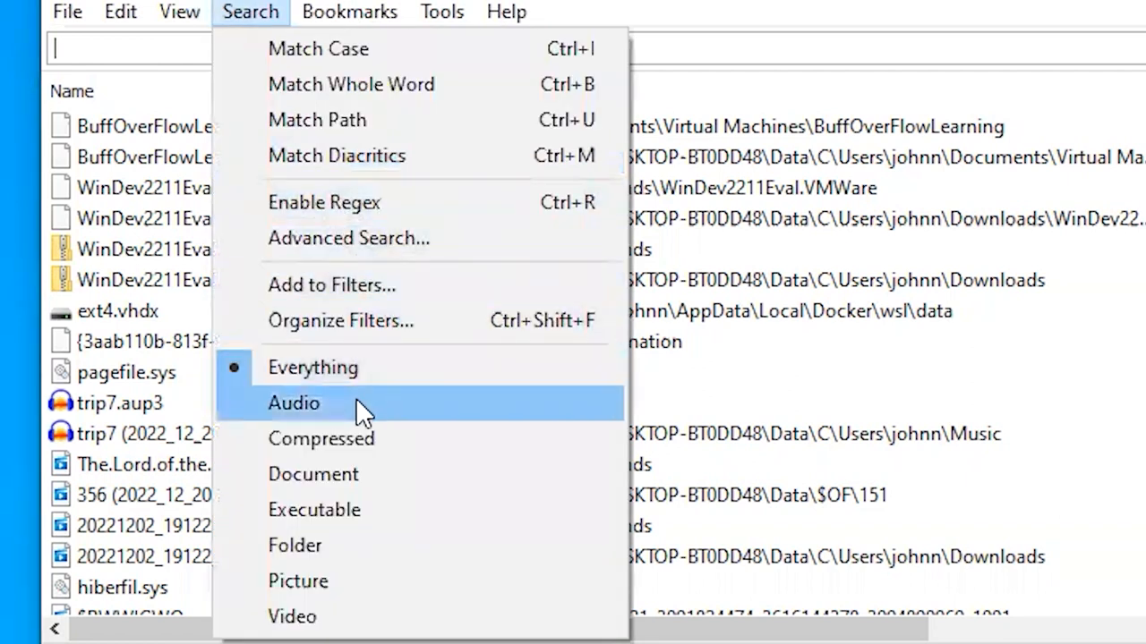
mouse_move(313, 580)
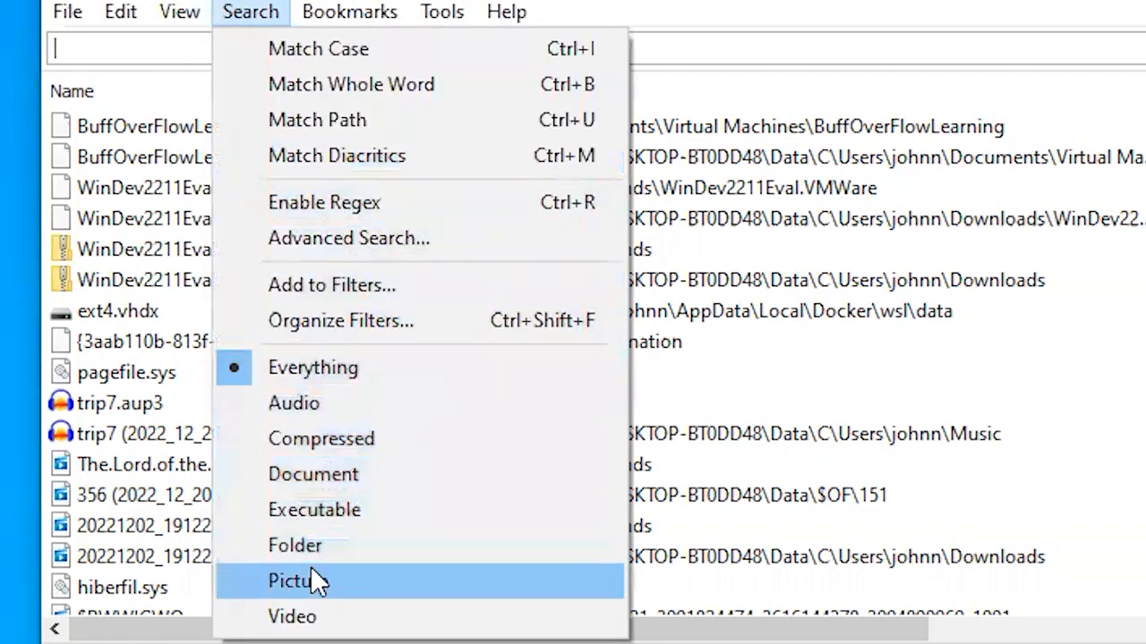
mouse_move(294, 403)
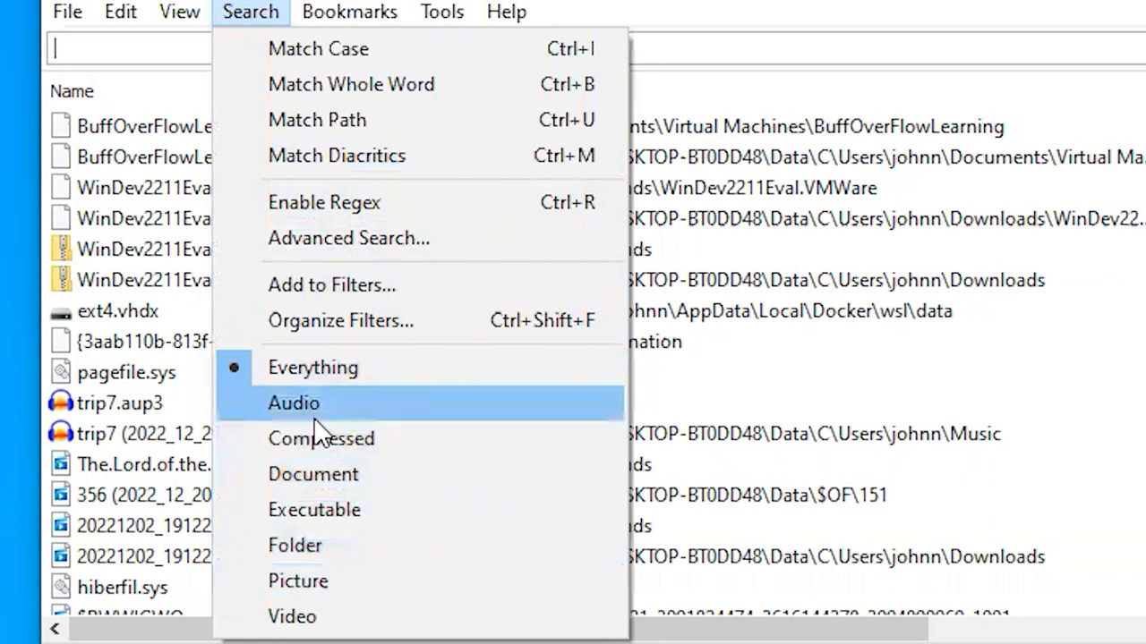
mouse_move(323, 415)
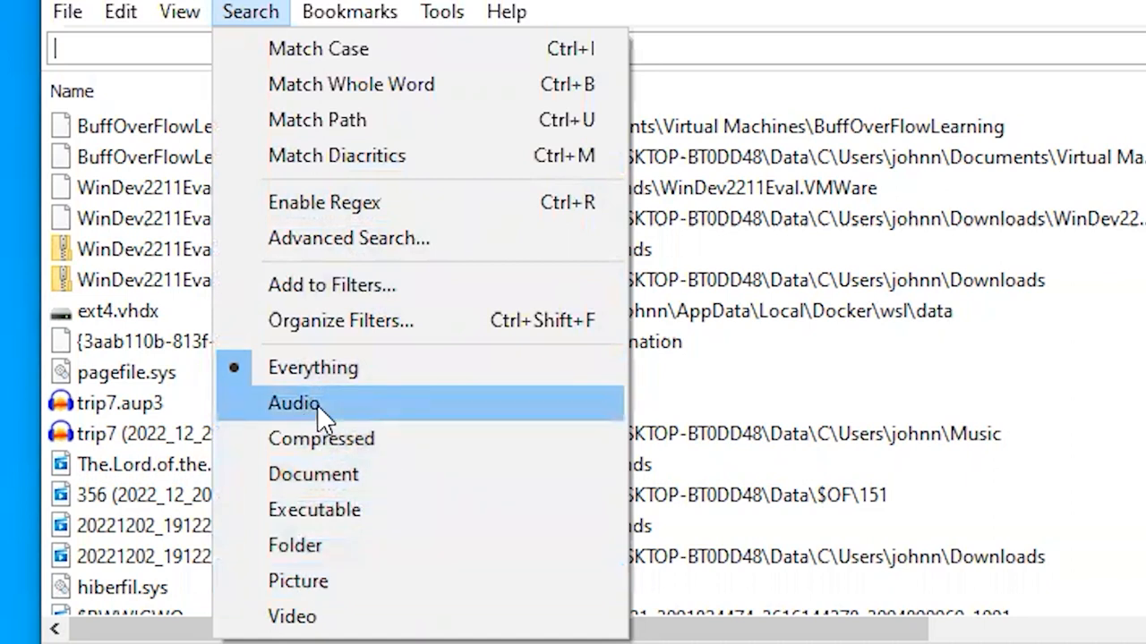
- Apply the built-in Audio filter so only sound files like Recording_60.wav are listed
left_click(294, 402)
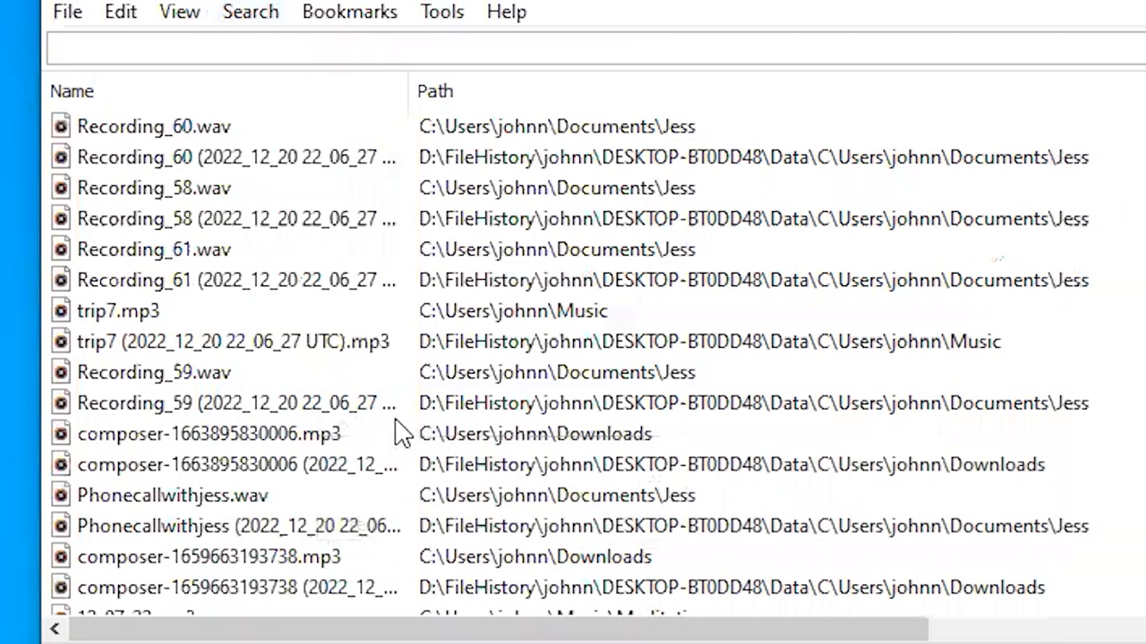
mouse_move(249, 272)
type("\\documents\\ .pdf content:chocolate")
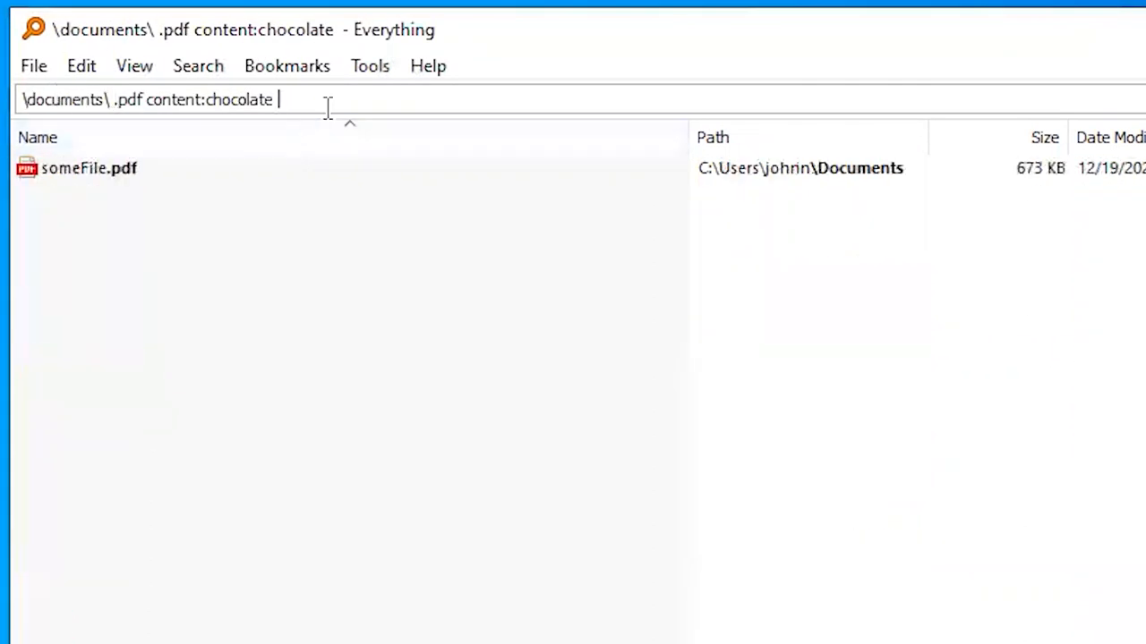
mouse_move(147, 190)
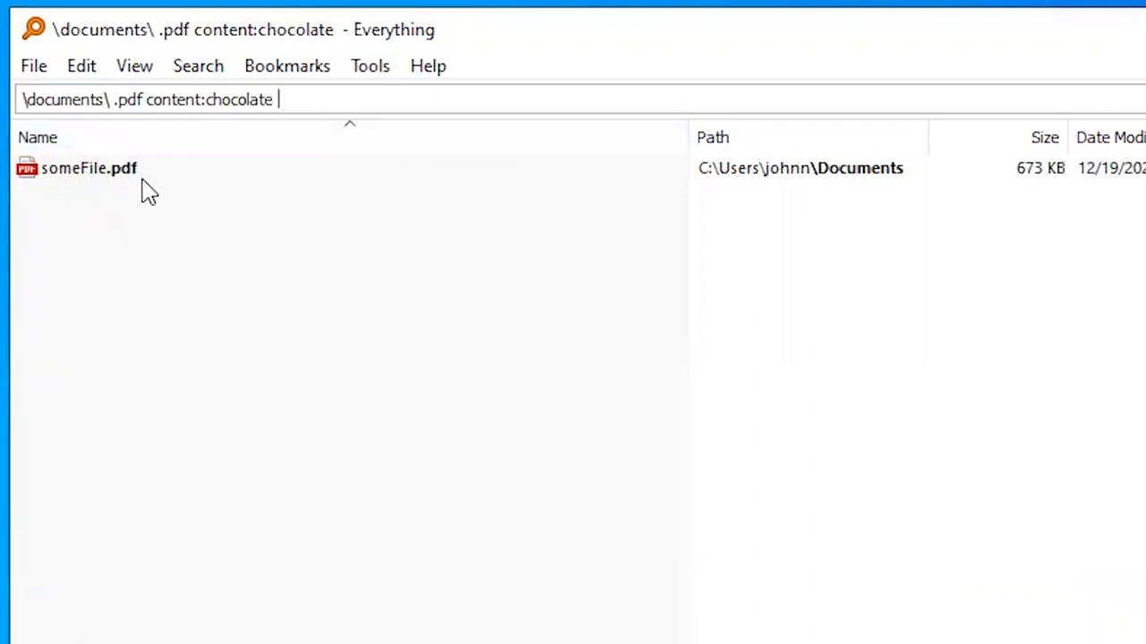
left_click(89, 168)
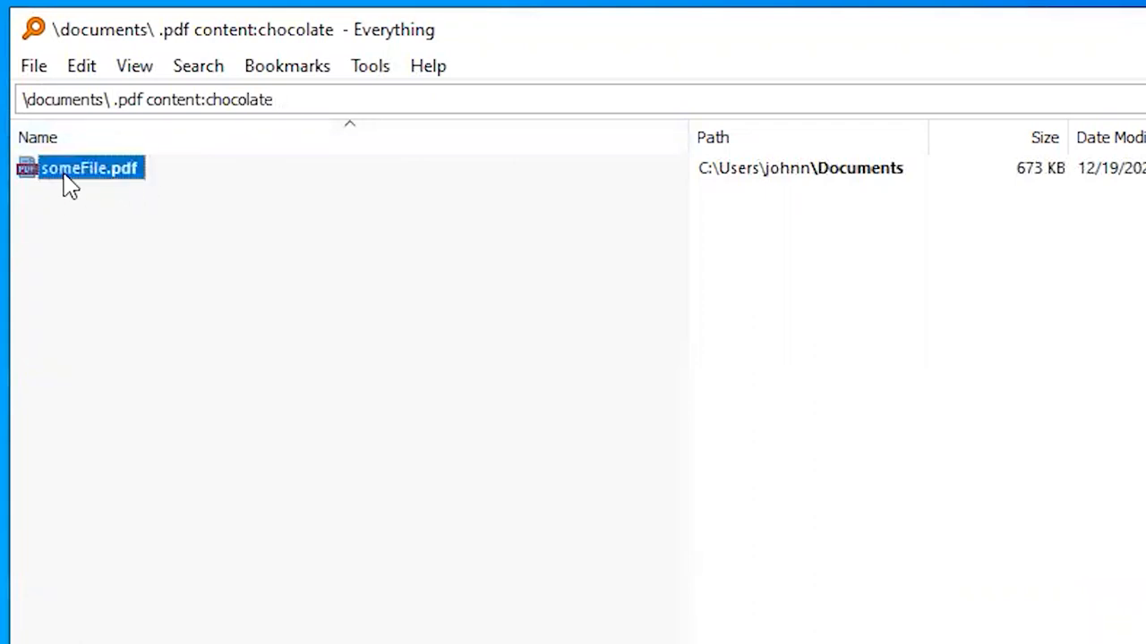
mouse_move(97, 190)
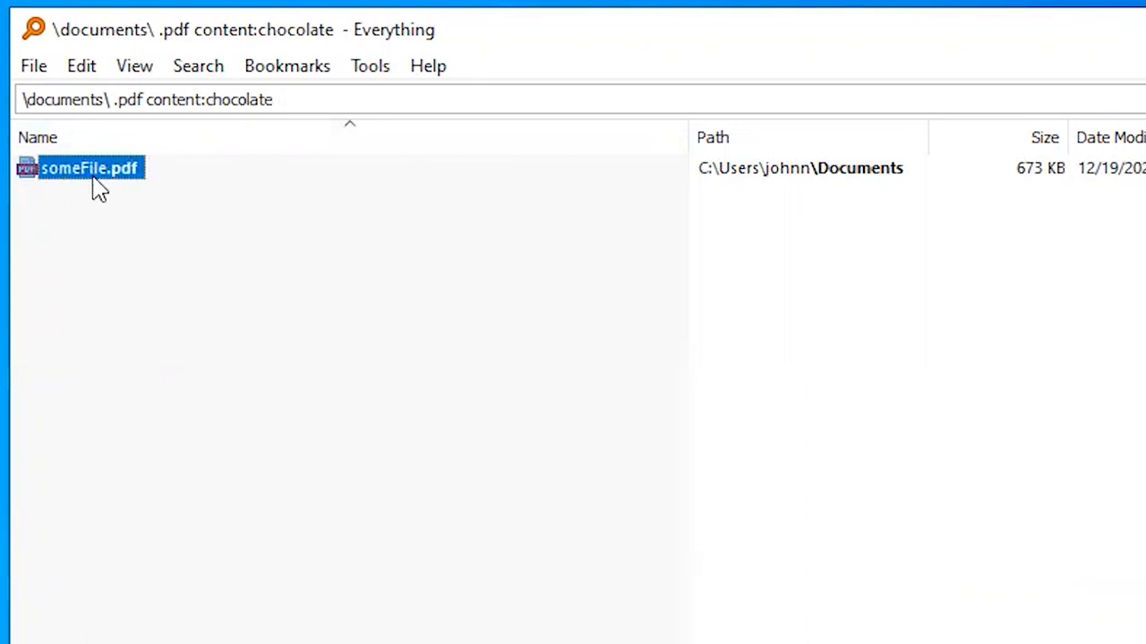
mouse_move(147, 215)
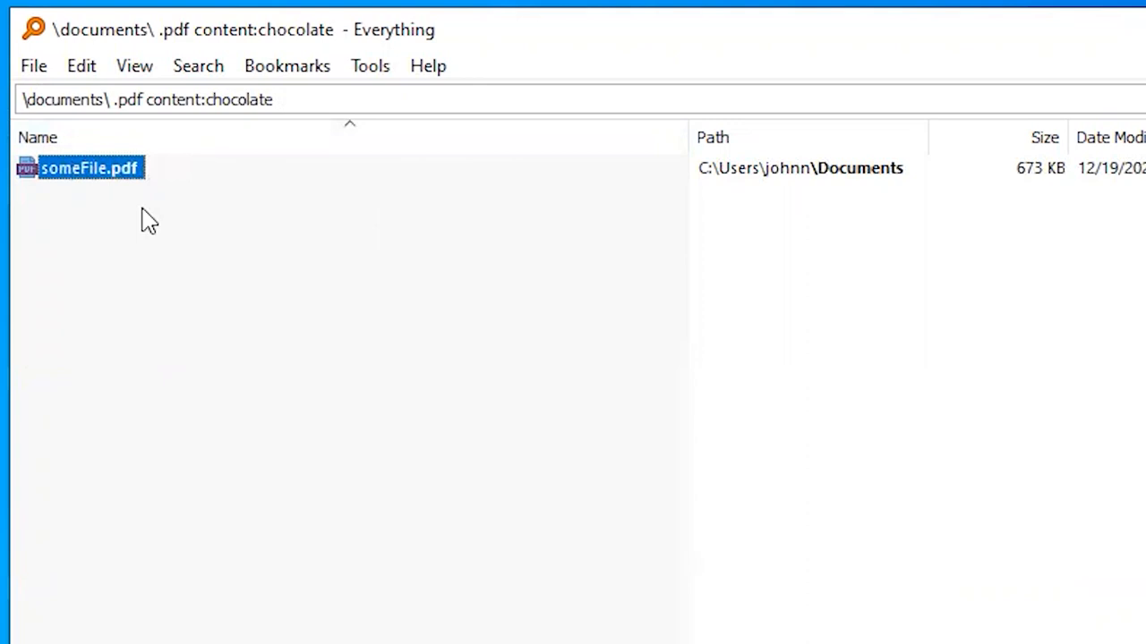
mouse_move(197, 134)
type("dm:this")
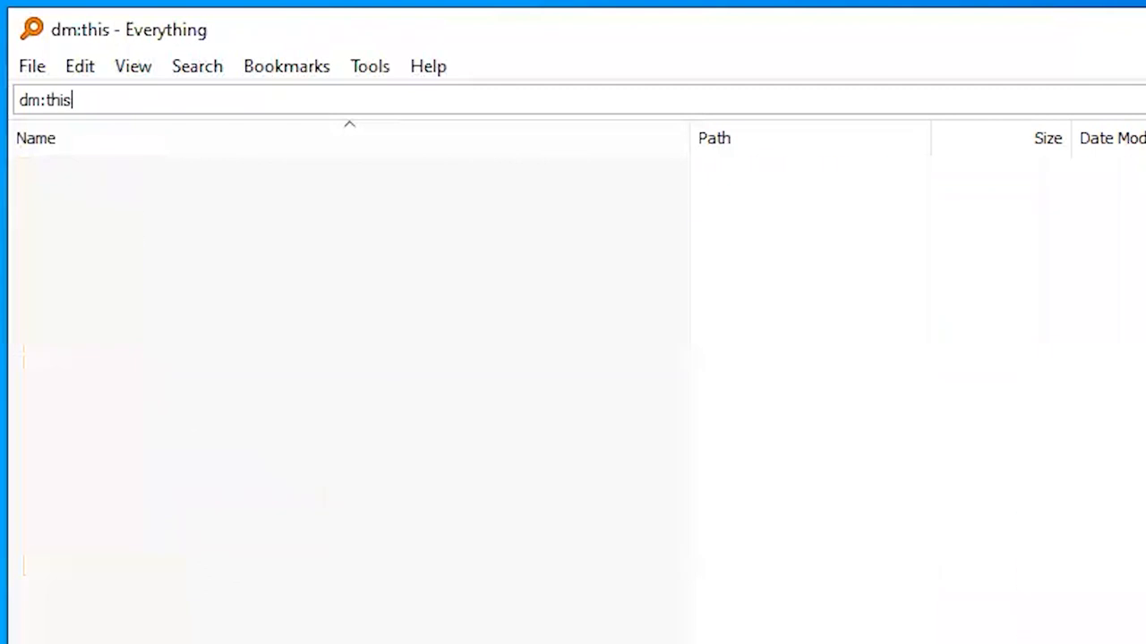
- Run dm:thisweek, then dm:1/8/2021..1/8/2022, and review the resulting search history
type("week")
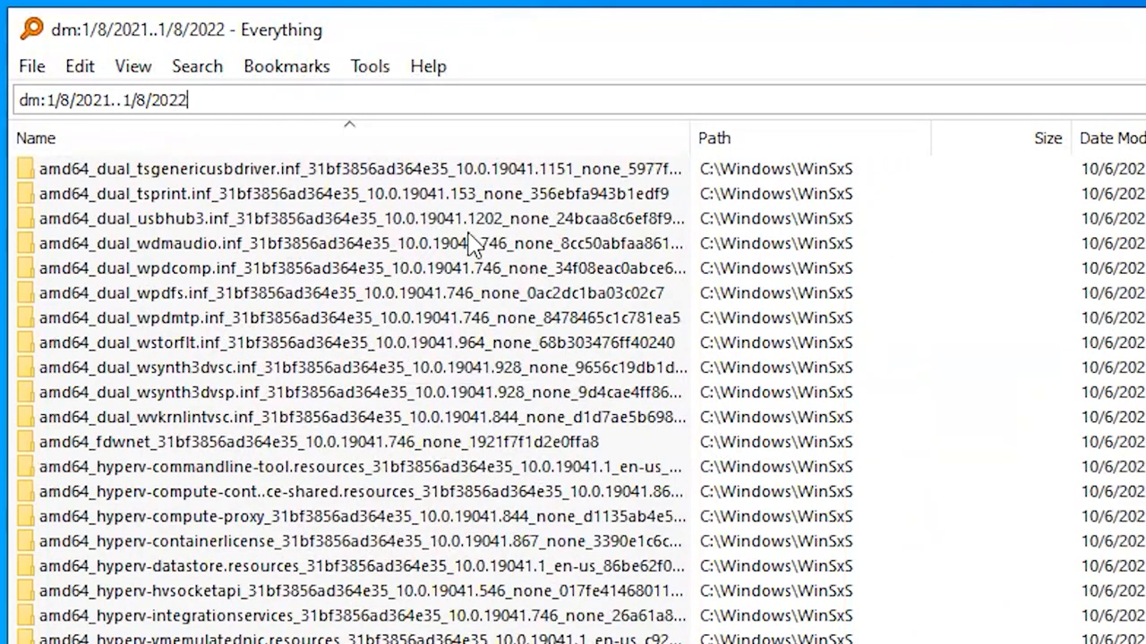
mouse_move(421, 324)
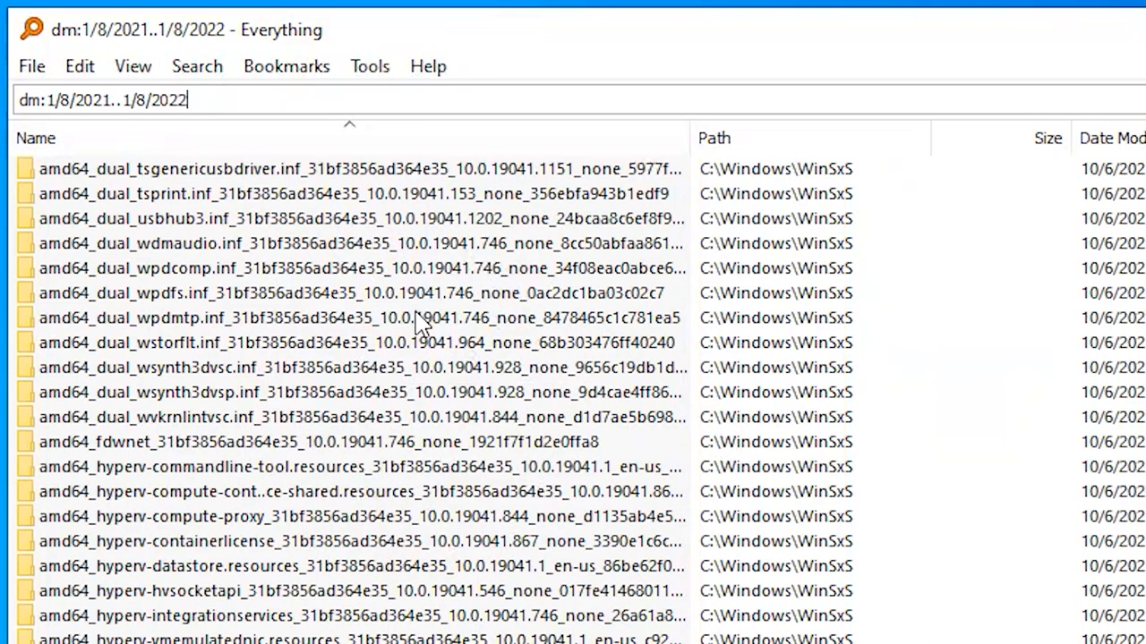
scroll("down", 3)
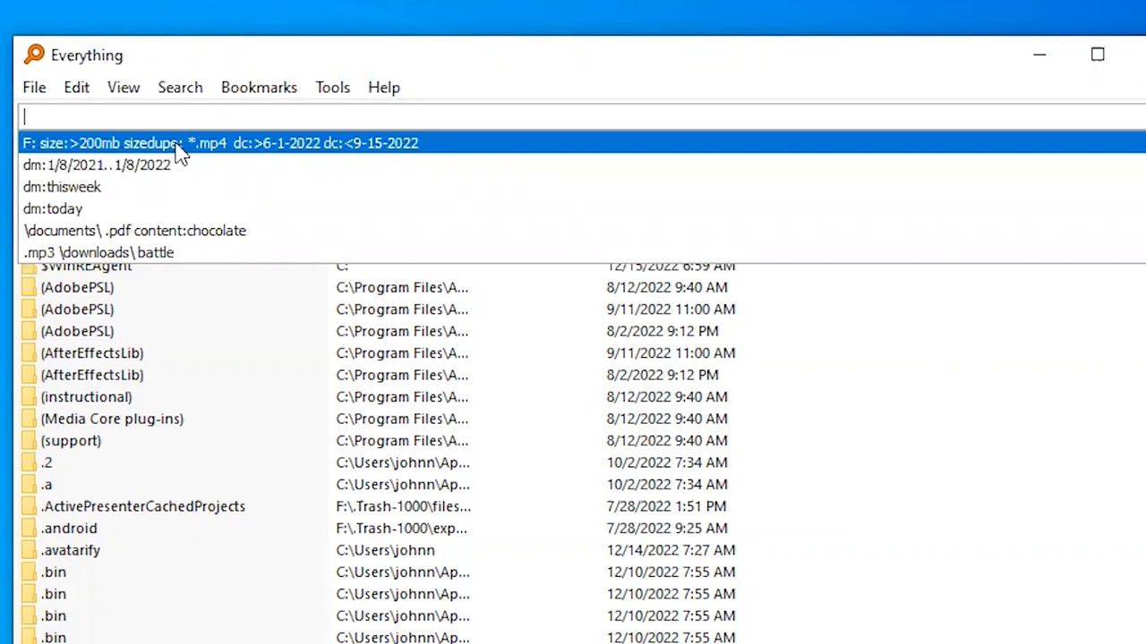
- Rerun the 'F: size:>200mb sizedupe: *.mp4 dc:>6-1-2022 dc:<9-15-2022' history search and highlight its size and sizedupe terms
left_click(218, 143)
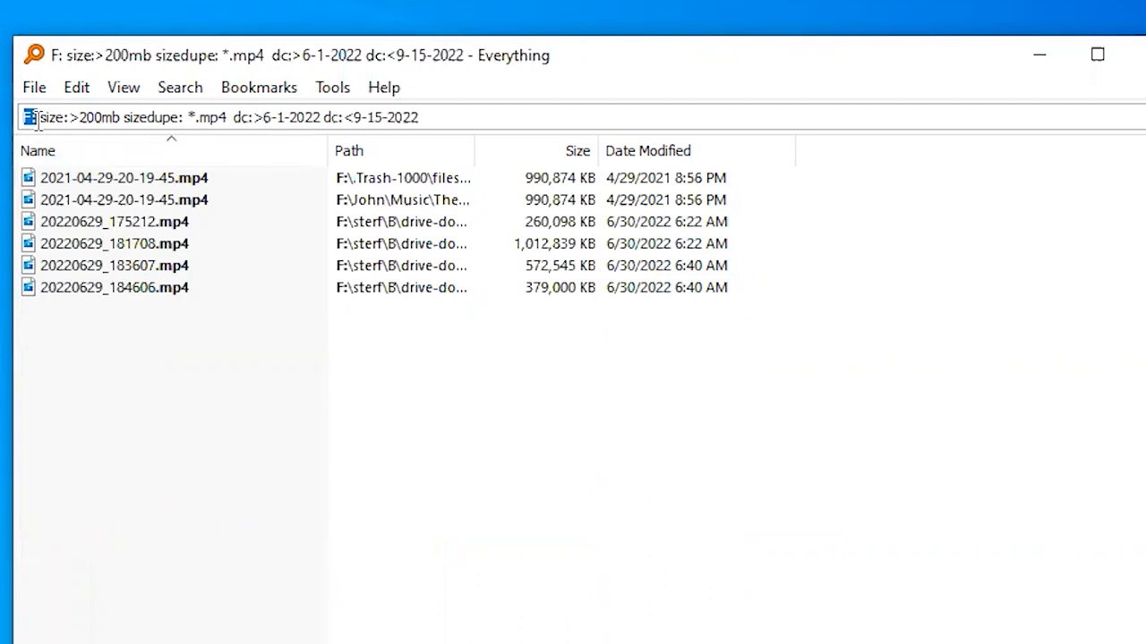
double_click(45, 118)
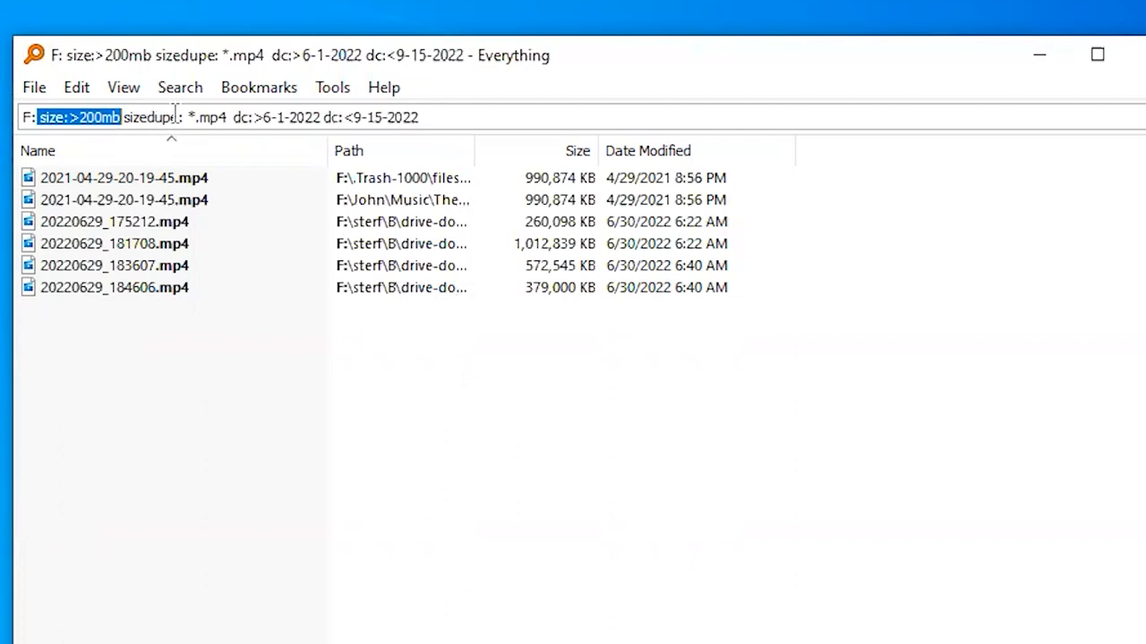
double_click(211, 118)
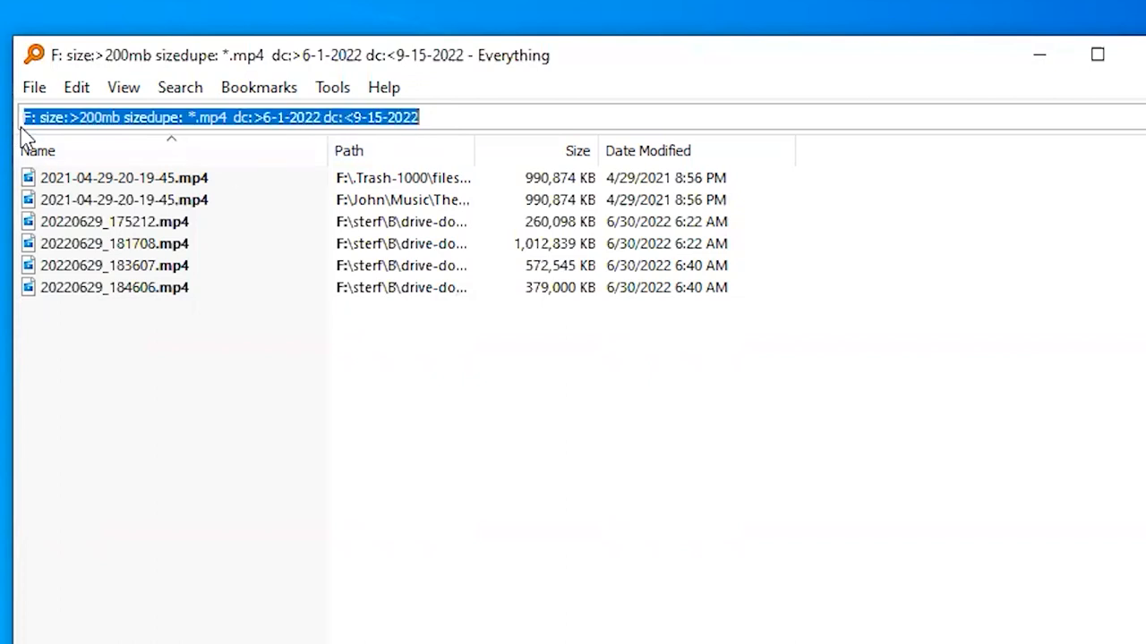
left_click(215, 118)
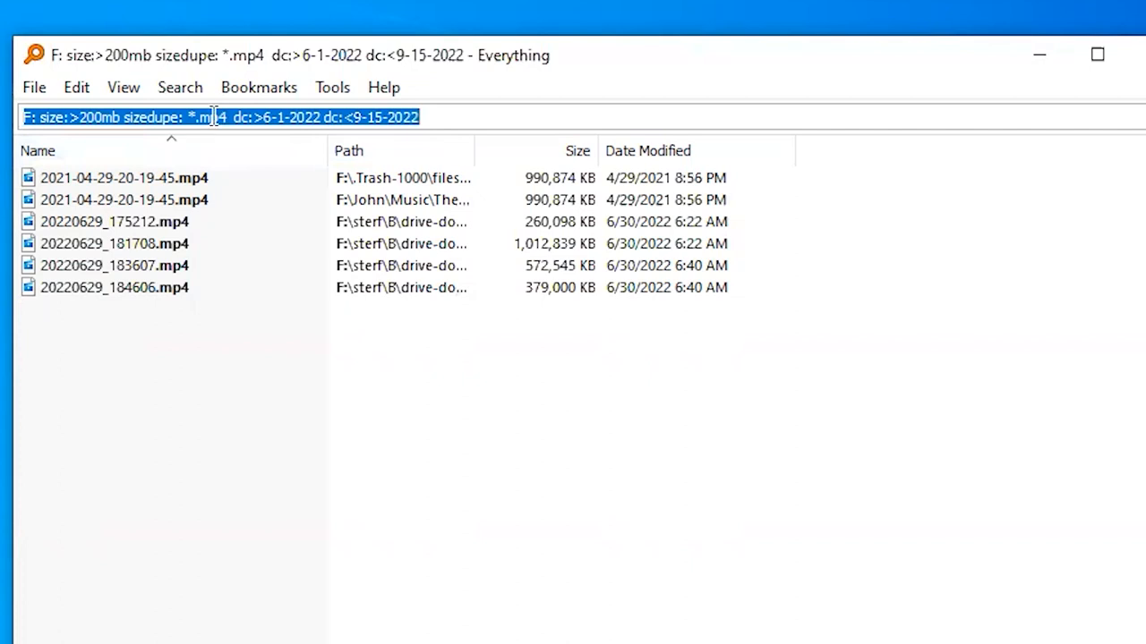
mouse_move(297, 69)
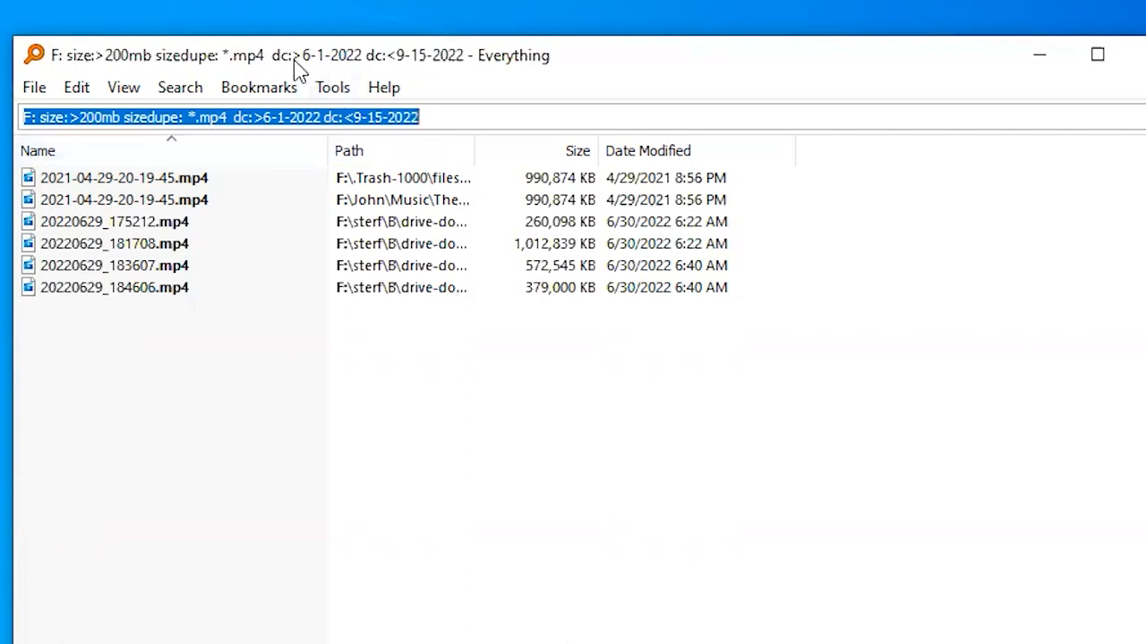
left_click(257, 86)
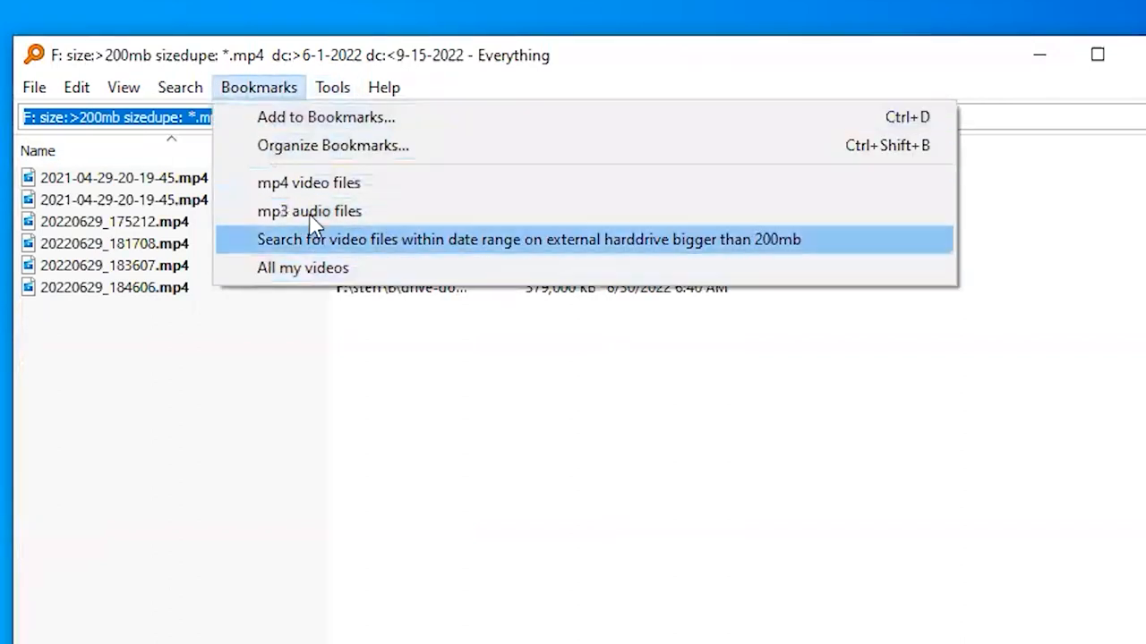
- In Organize Bookmarks, edit the external-drive video files over 200mb date-range bookmark to view its name and saved search
left_click(333, 145)
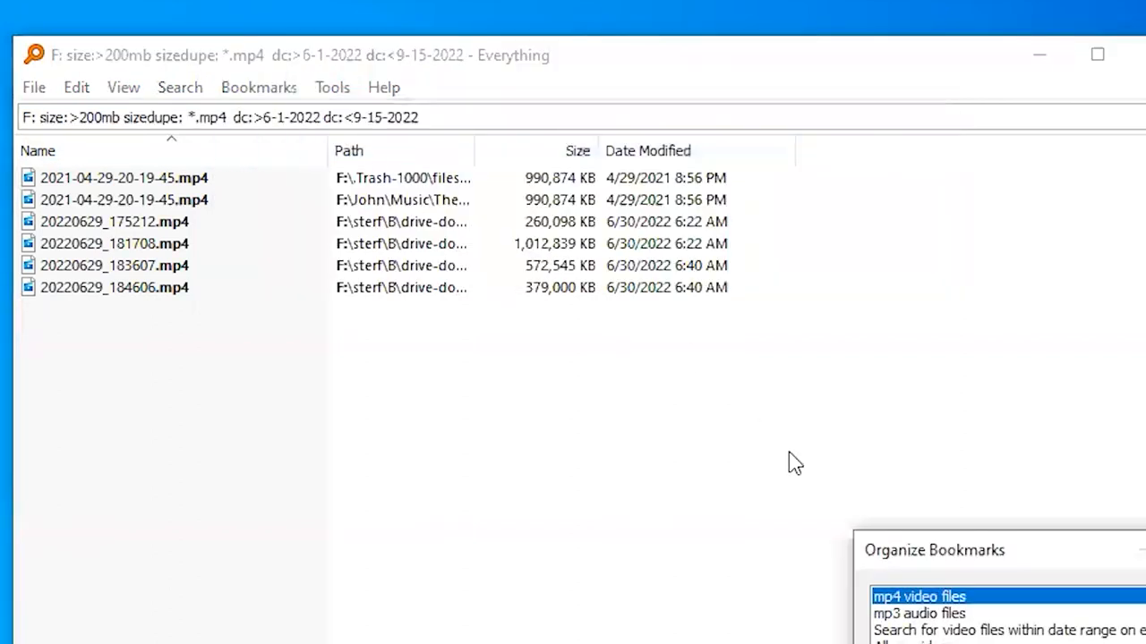
left_click(528, 213)
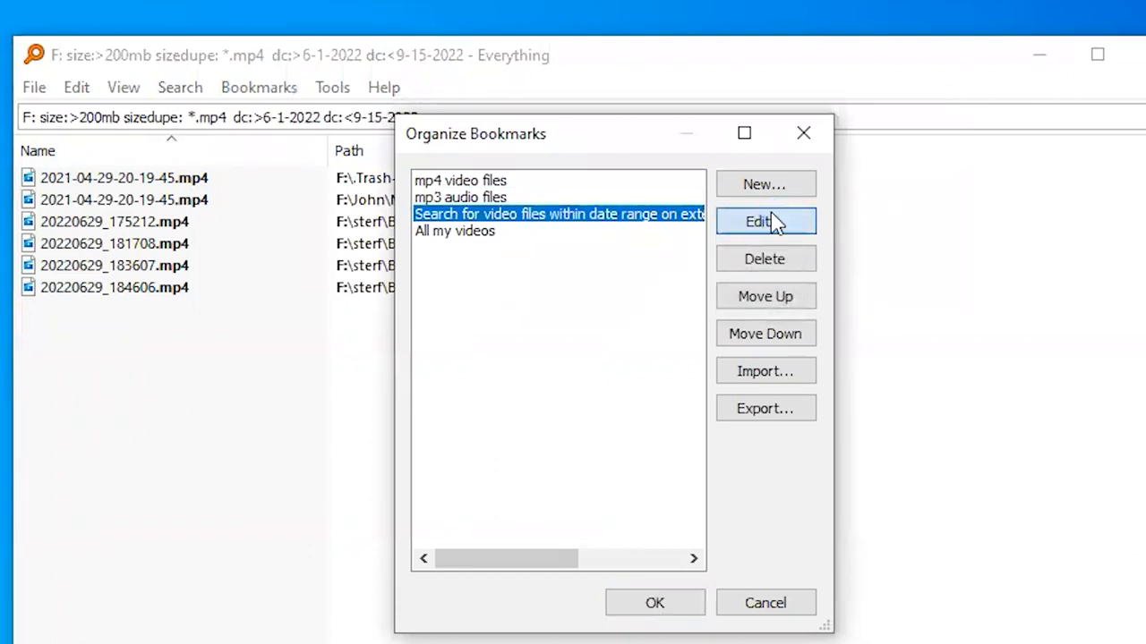
left_click(764, 222)
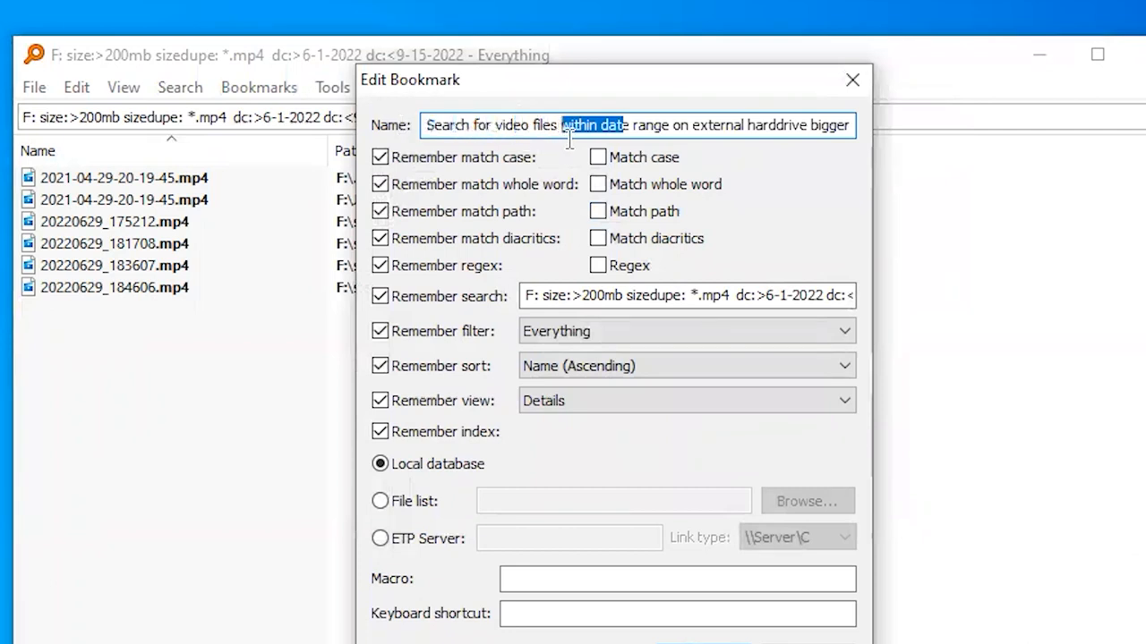
left_click_drag(564, 125, 701, 125)
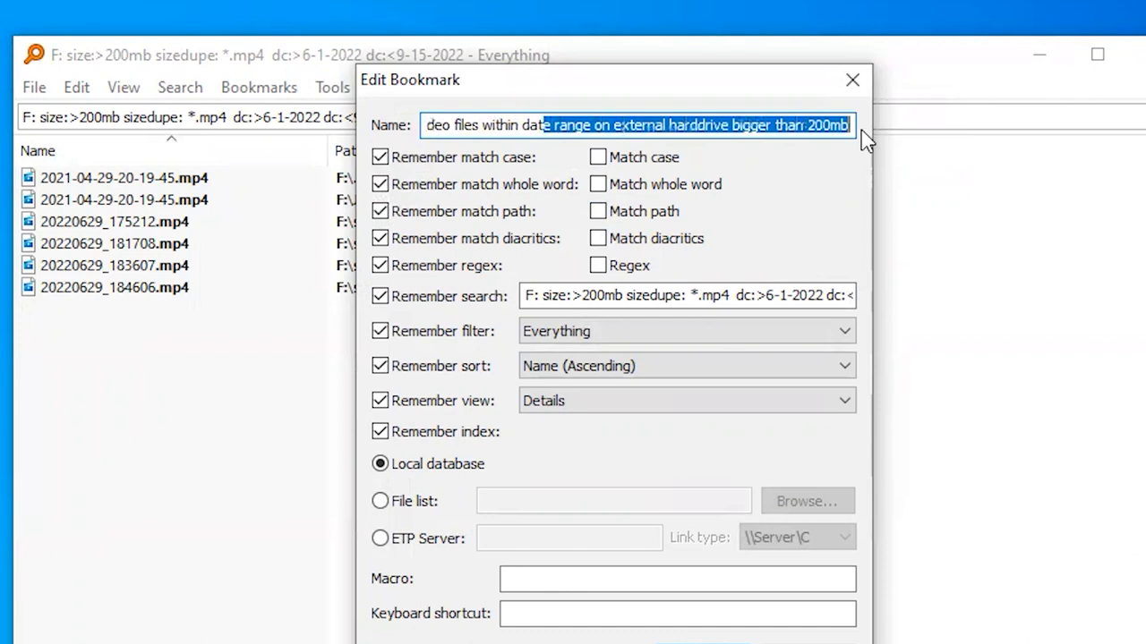
left_click(761, 126)
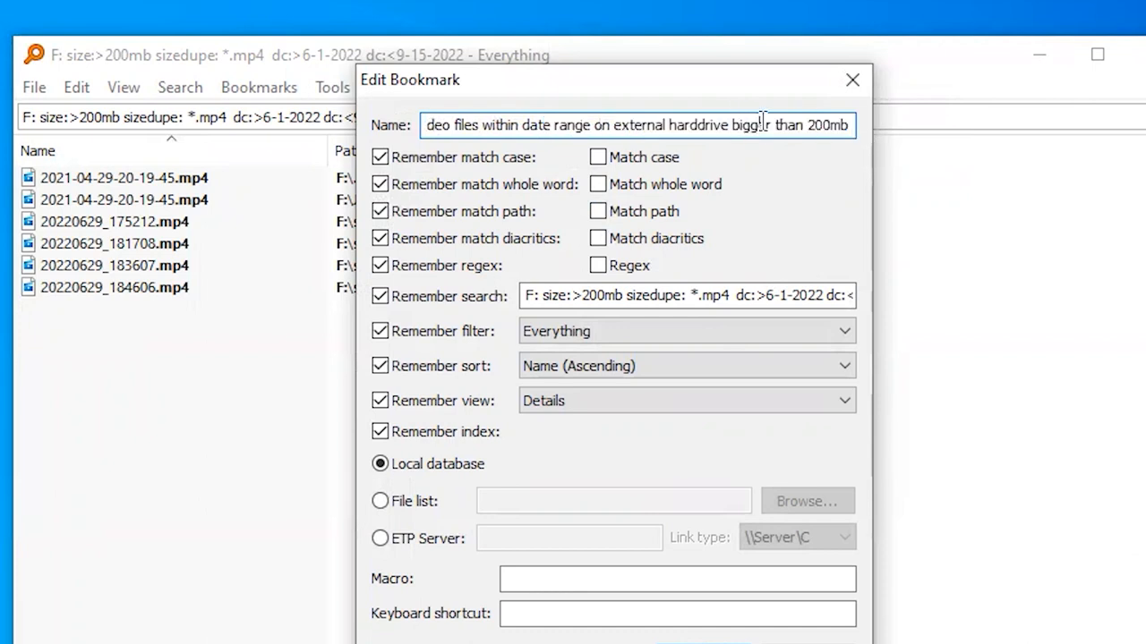